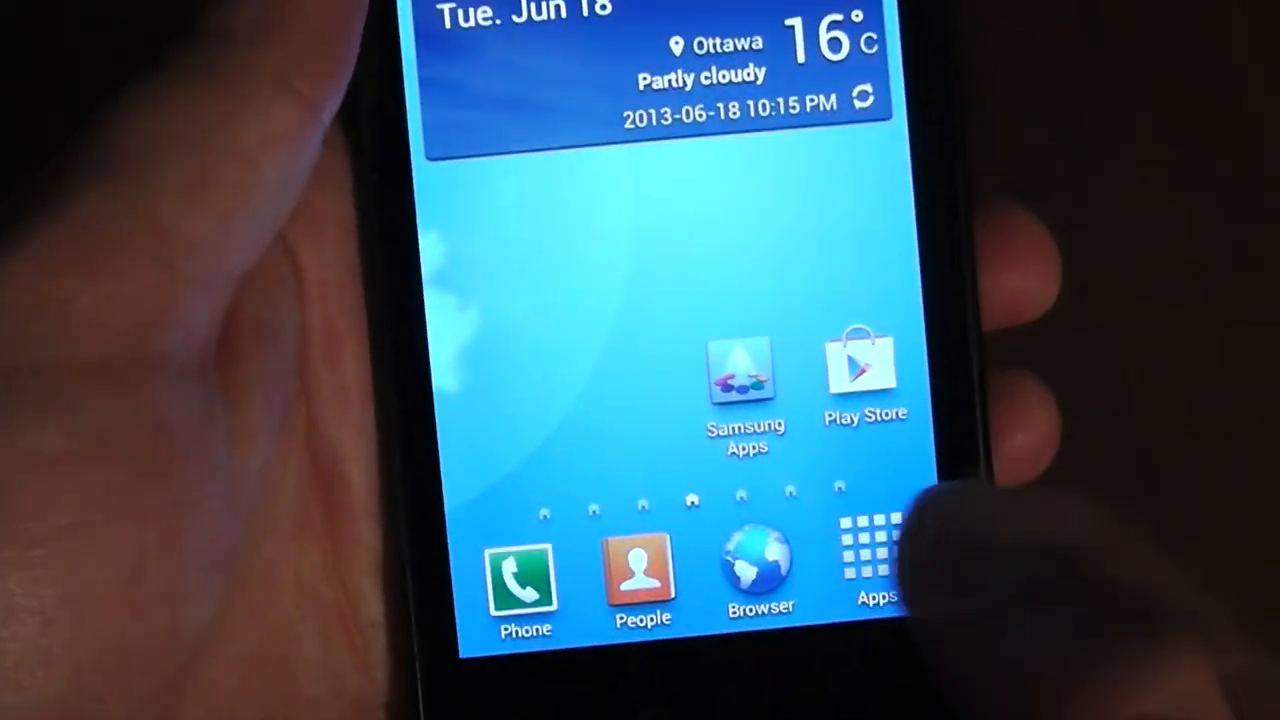
- Open the app drawer from the dock to reach the Settings app
{"action": "left_click", "coordinate": [875, 565]}
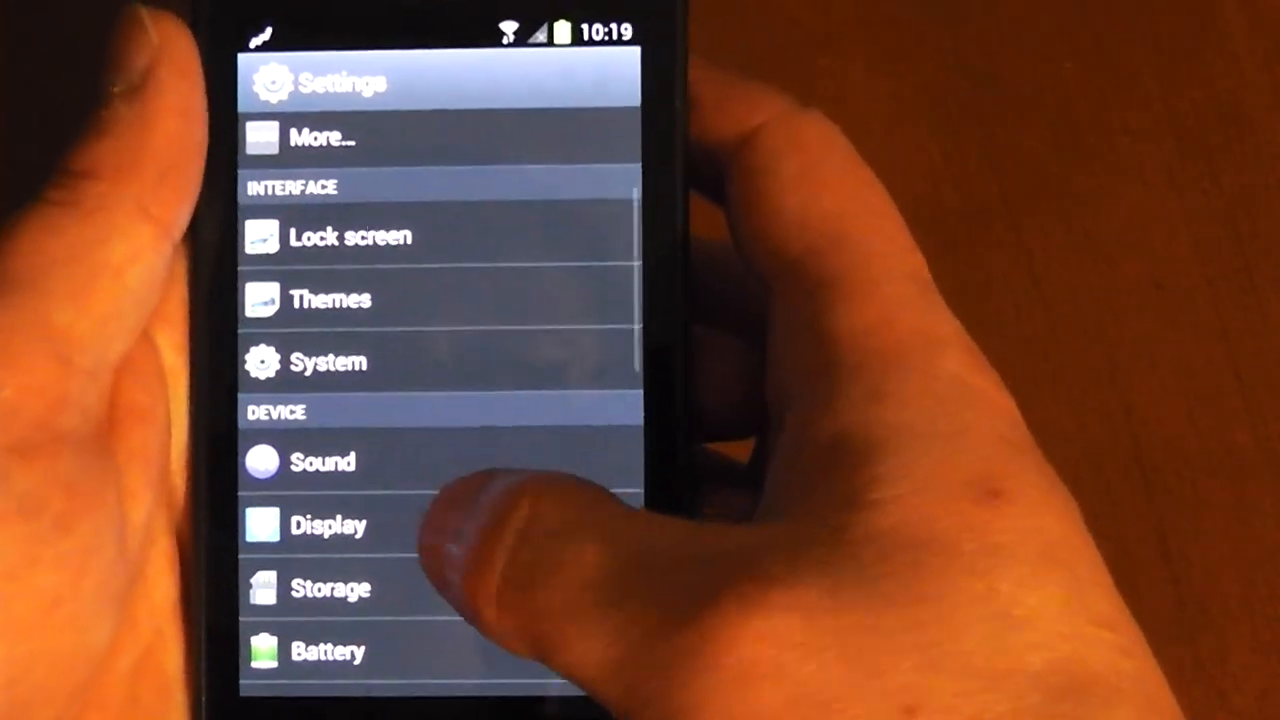
- Under Display, set brightness to minimum with automatic brightness off and confirm
{"action": "left_click", "coordinate": [328, 524]}
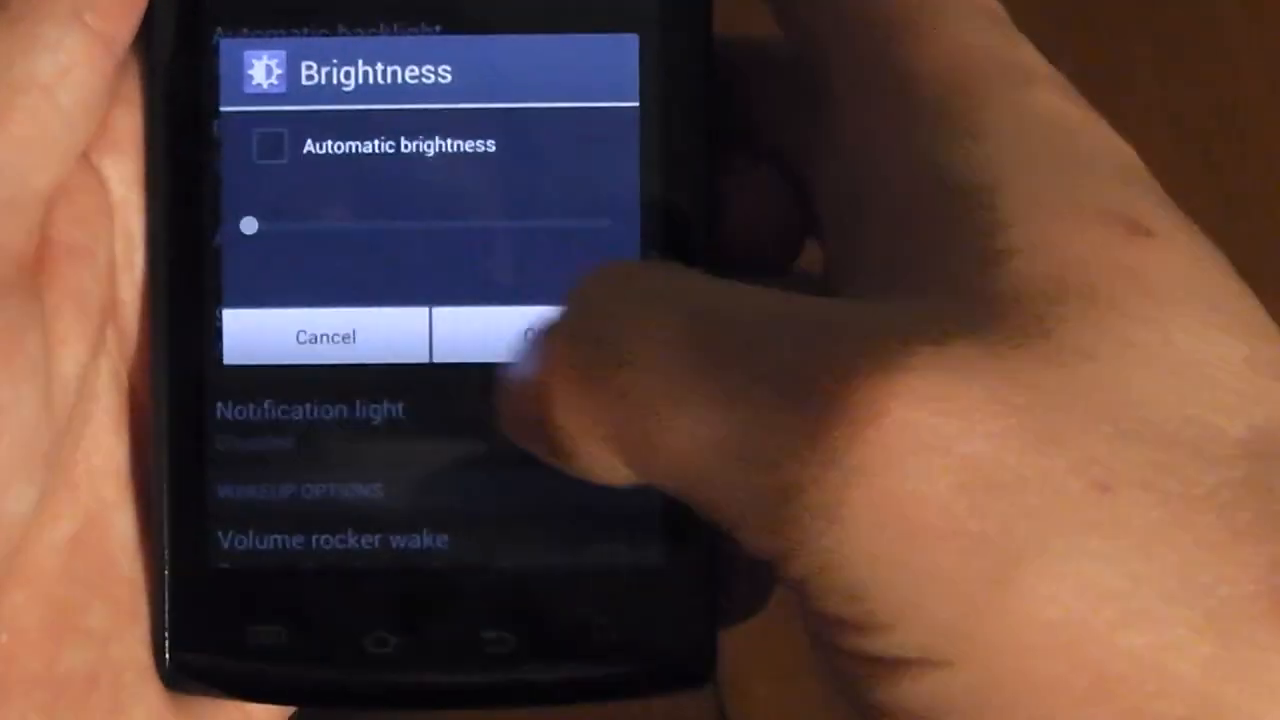
{"action": "left_click", "coordinate": [530, 337]}
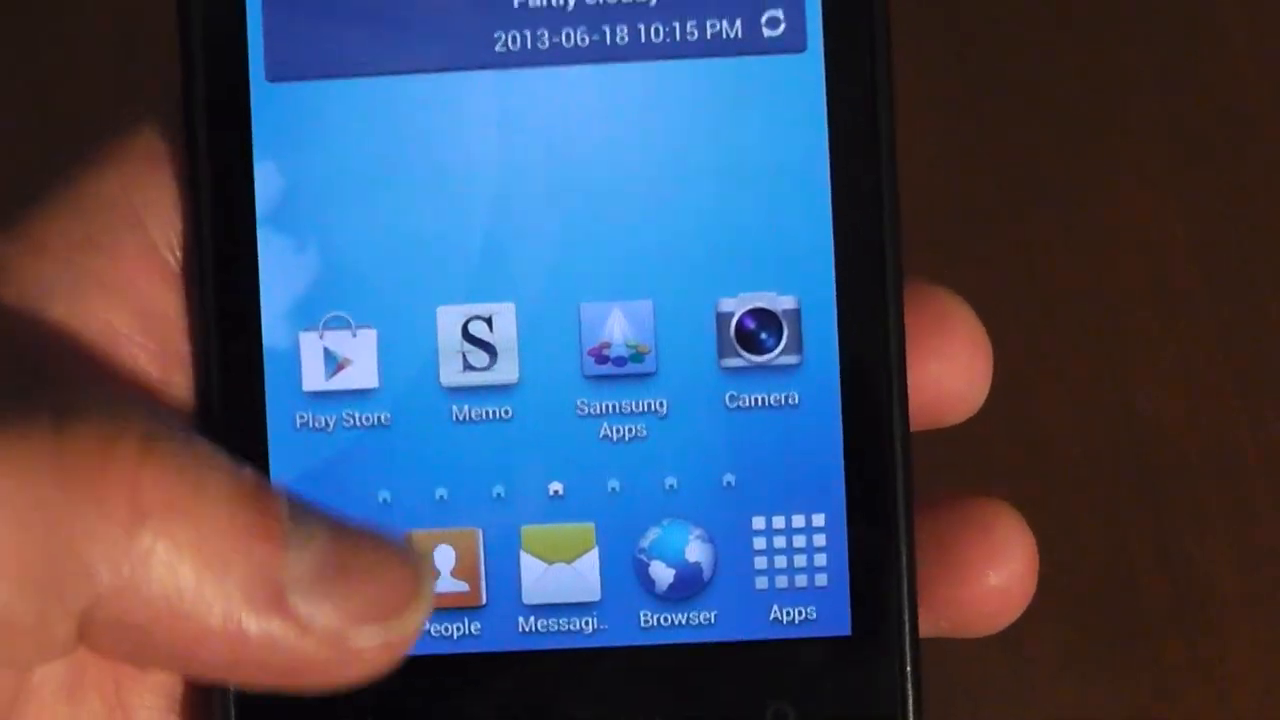
- Swipe to the page with the S Voice and Settings shortcuts and launch S Voice
{"action": "left_click", "coordinate": [480, 345]}
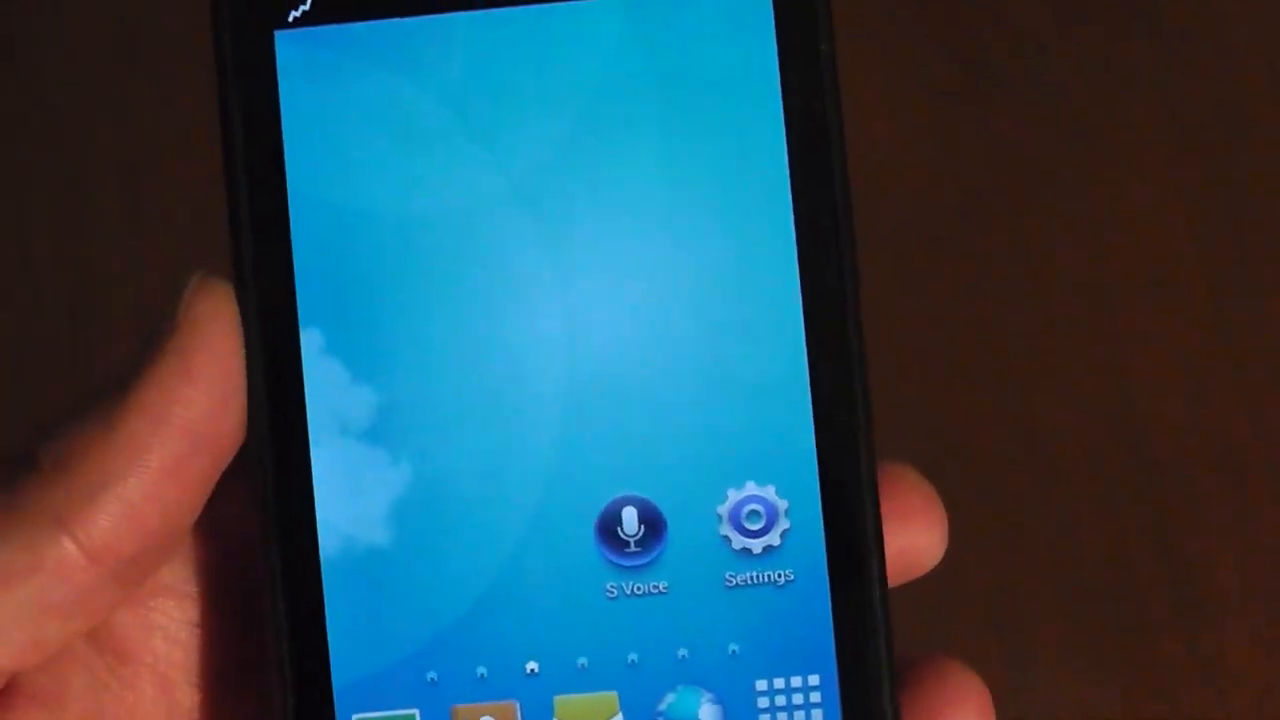
{"action": "left_click", "coordinate": [632, 540]}
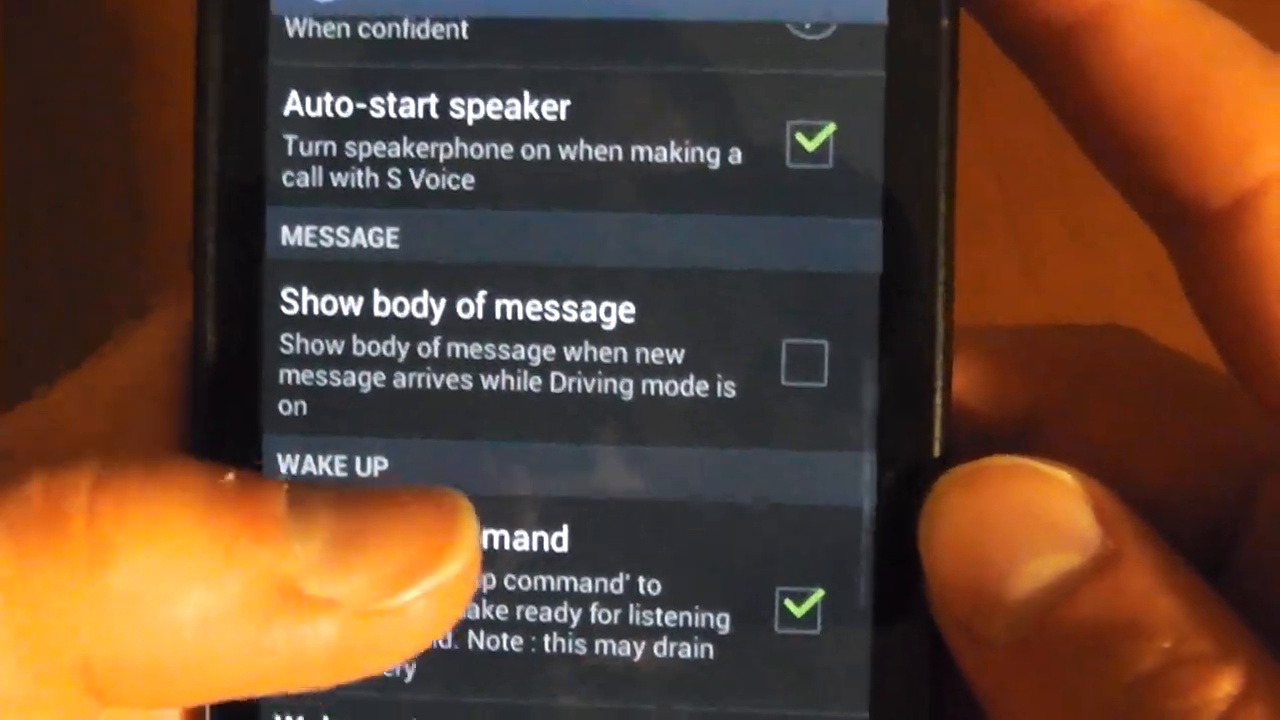
- Scroll through the S Voice settings list with Wake up command checked
{"action": "scroll", "scroll_direction": "down", "scroll_amount": 3}
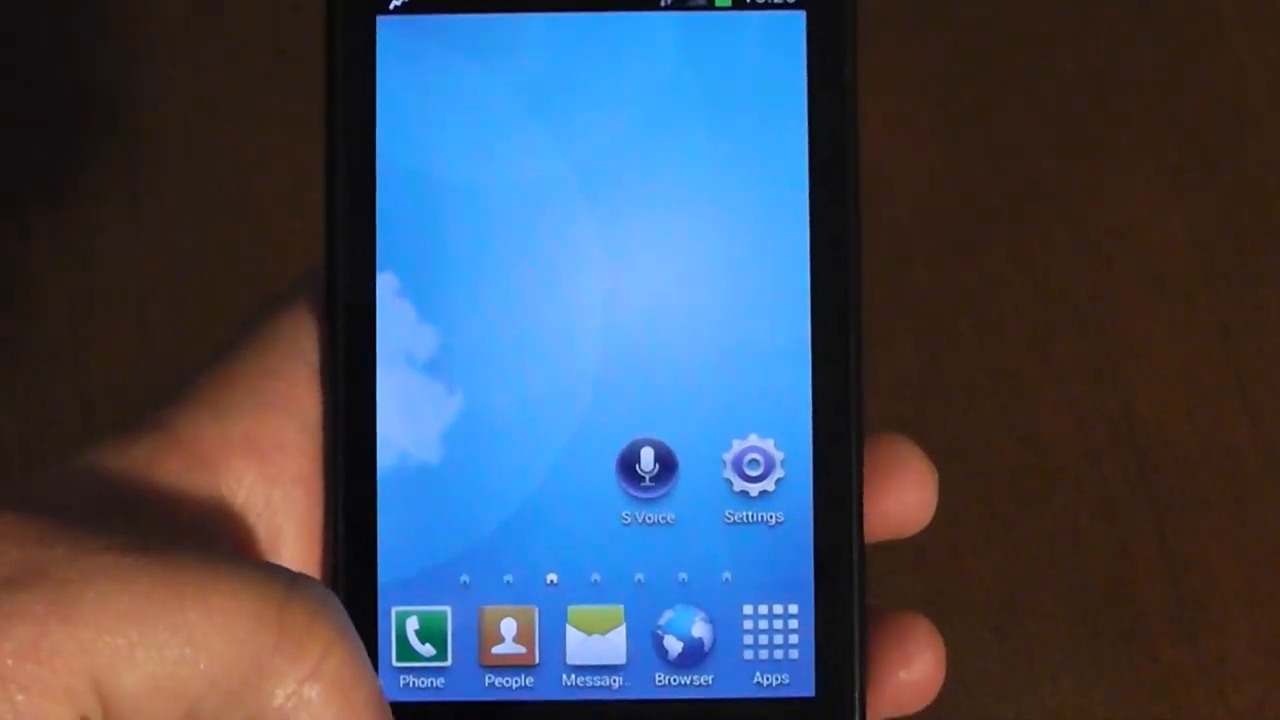
- Open the app drawer and switch to the Widgets listing
{"action": "left_click", "coordinate": [647, 470]}
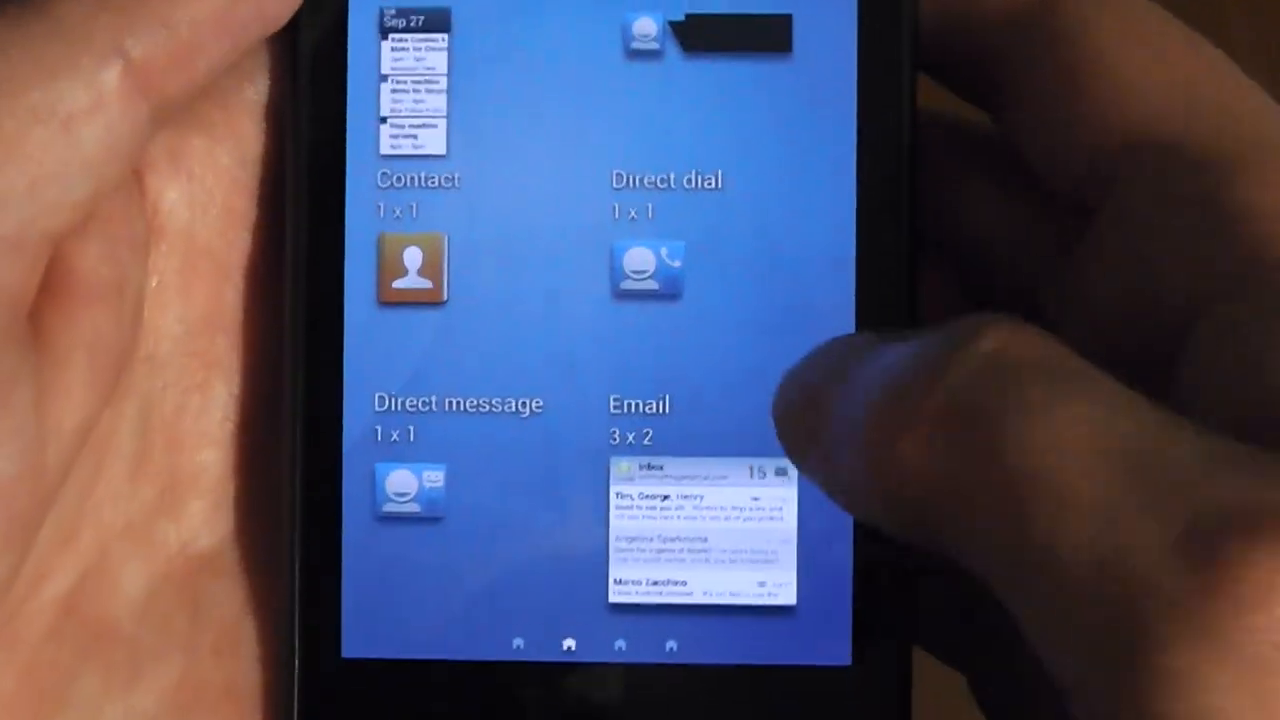
- Scroll down the Widgets list to find the Yahoo News widget
{"action": "scroll", "scroll_direction": "down", "scroll_amount": 3}
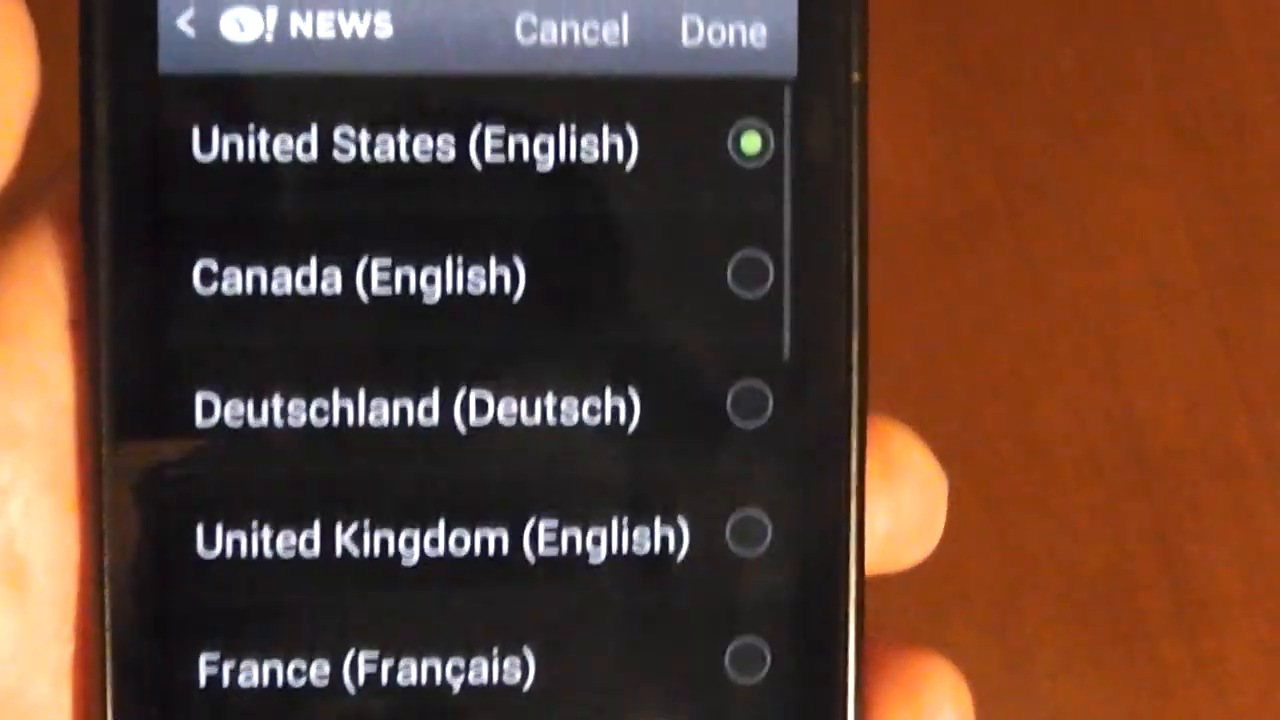
{"action": "scroll", "scroll_direction": "down", "scroll_amount": 3}
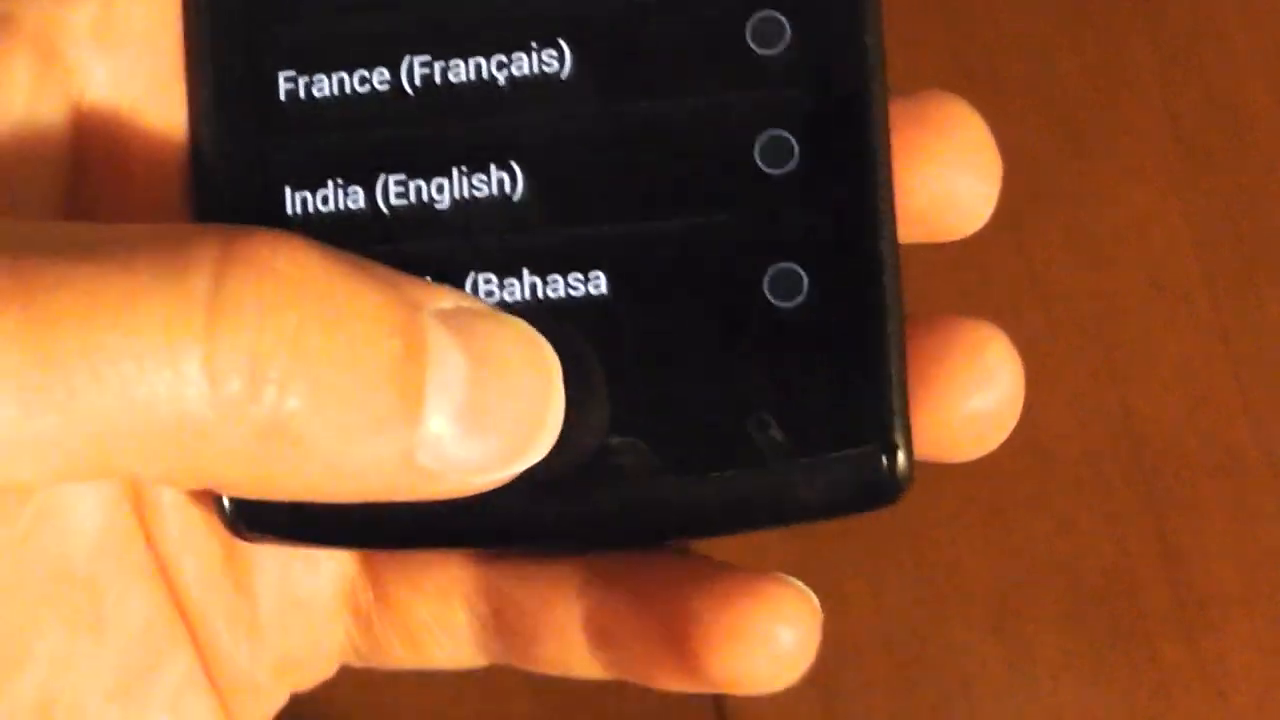